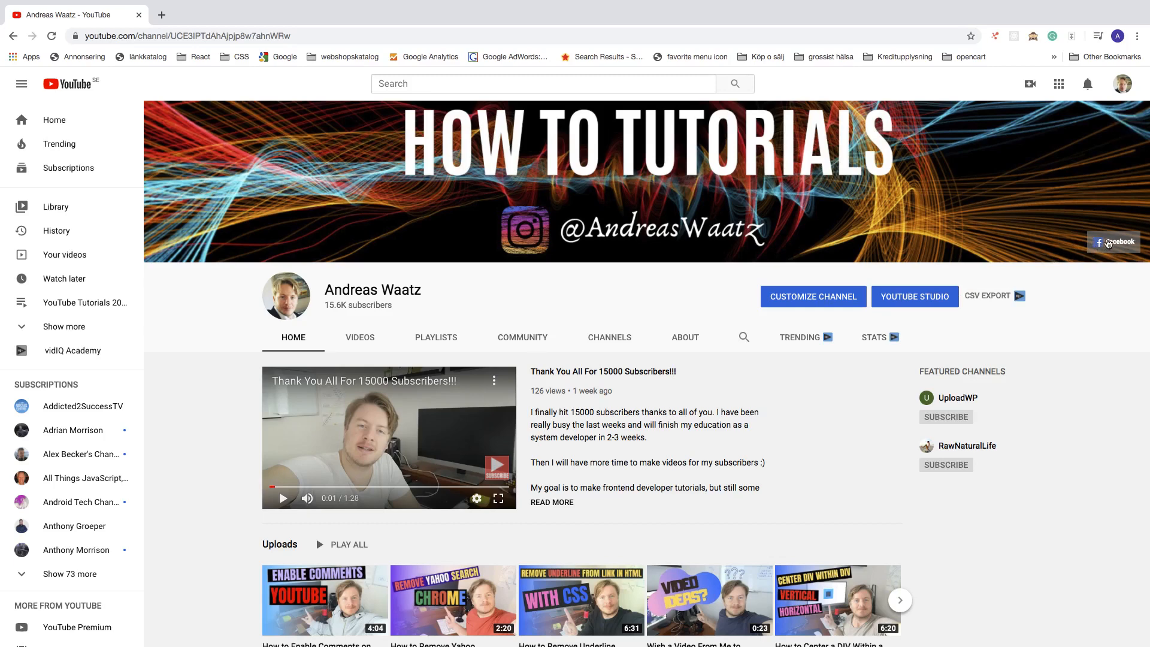
mouse_move(1115, 242)
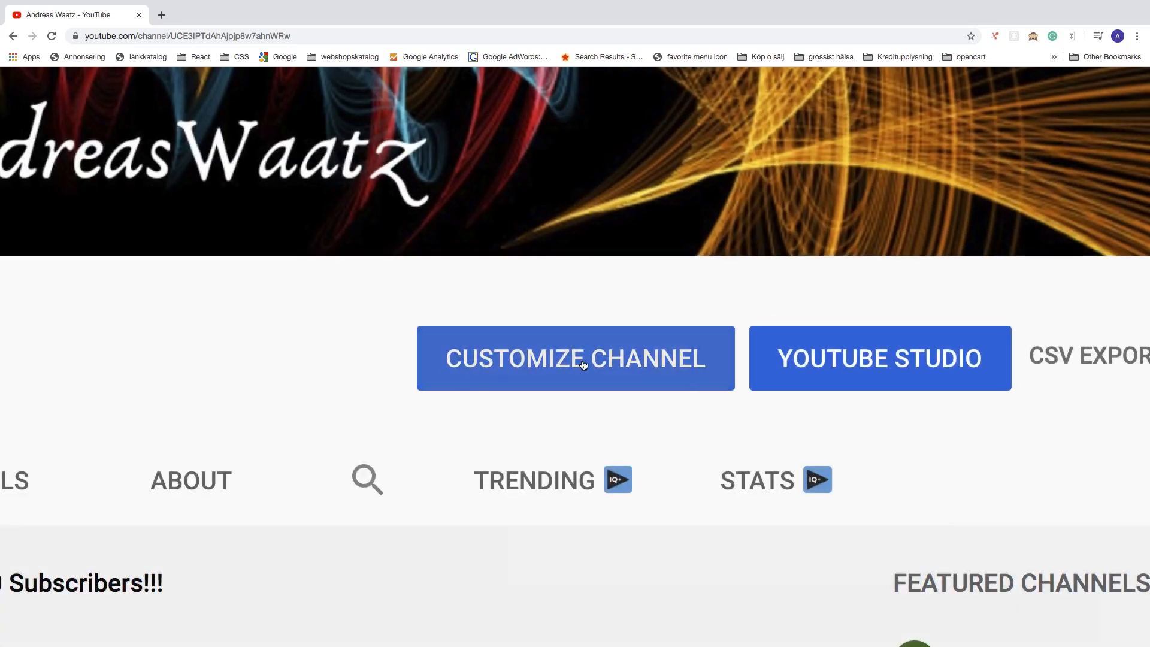
Switch the channel page to its Customize Channel editing layout
click(575, 358)
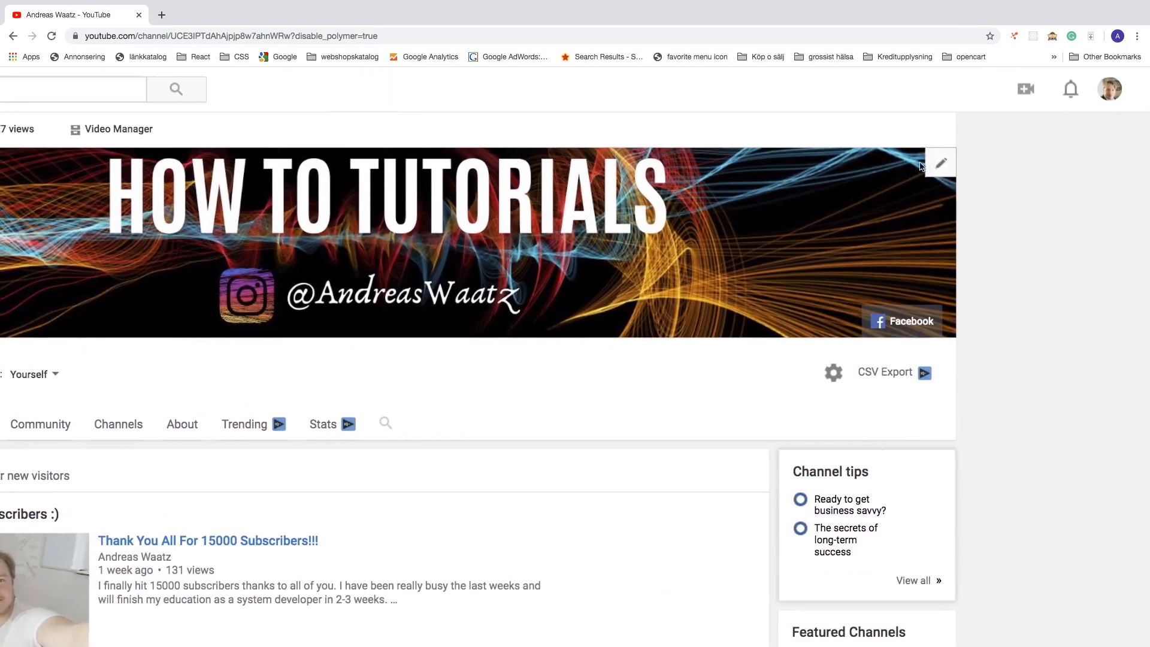
mouse_move(940, 163)
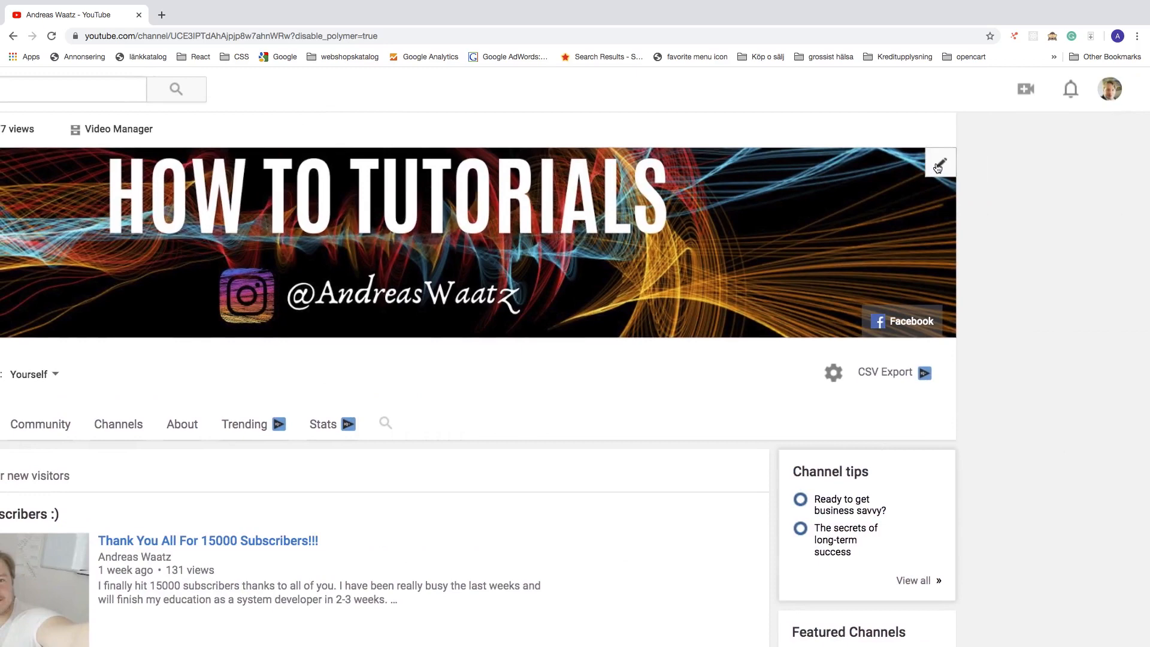
Edit the banner links and scroll to the Custom Links list showing Facebook
click(940, 162)
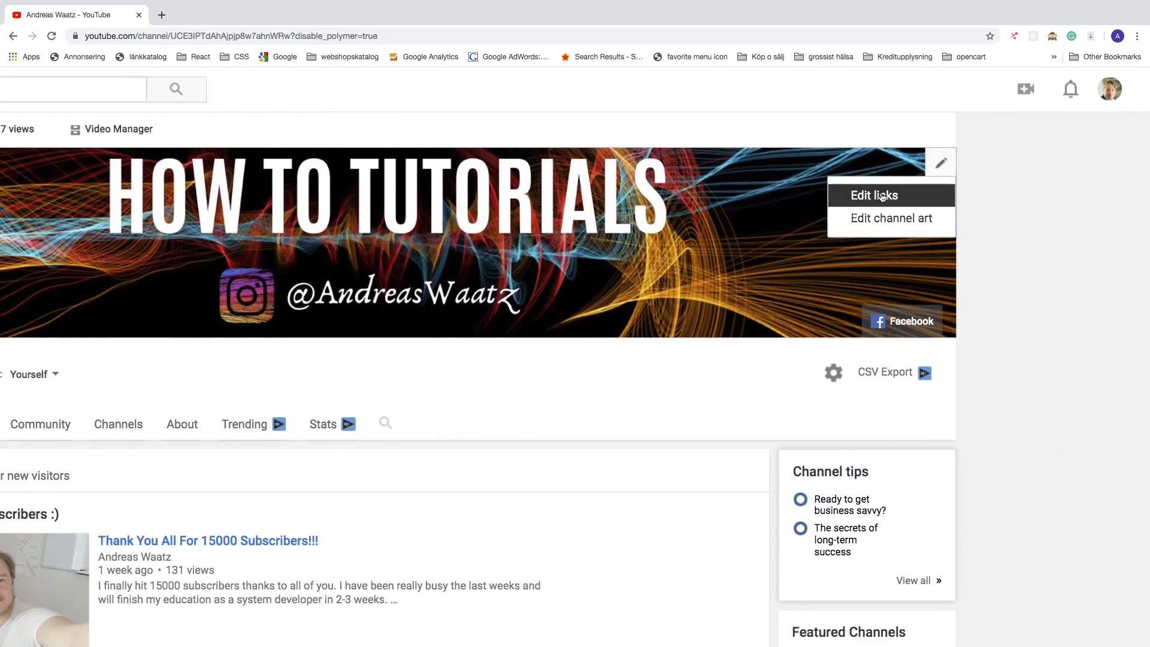
click(873, 195)
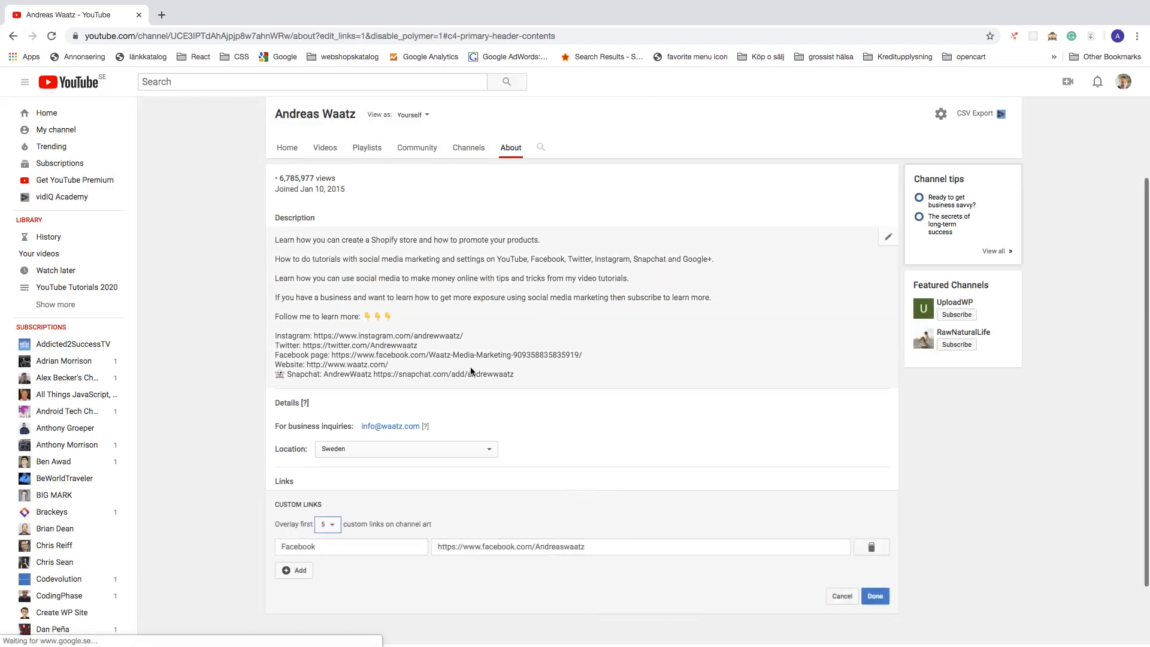
scroll(down, 3)
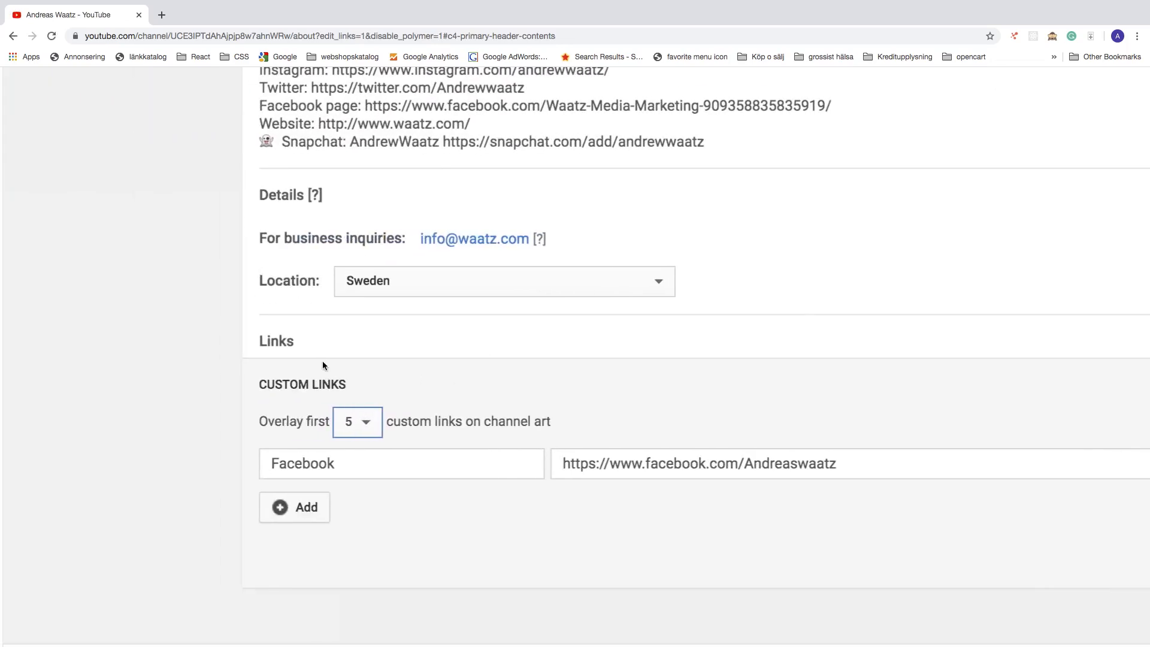
mouse_move(366, 386)
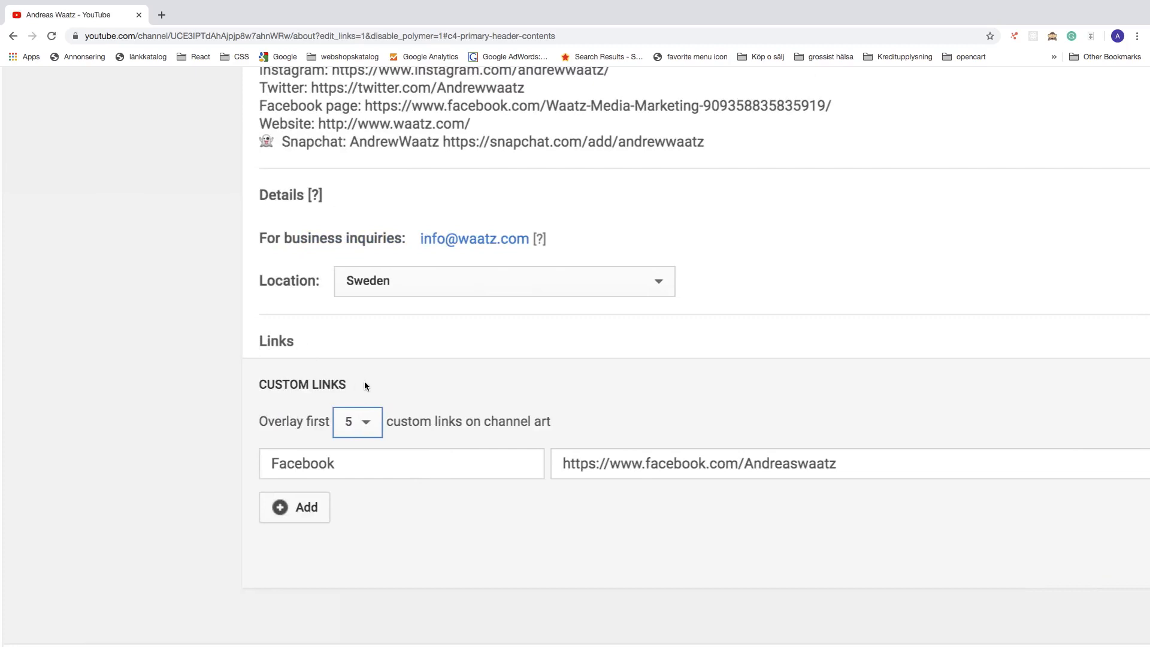
Add a new custom link row and title it 'Instagram' from the suggestions
click(293, 507)
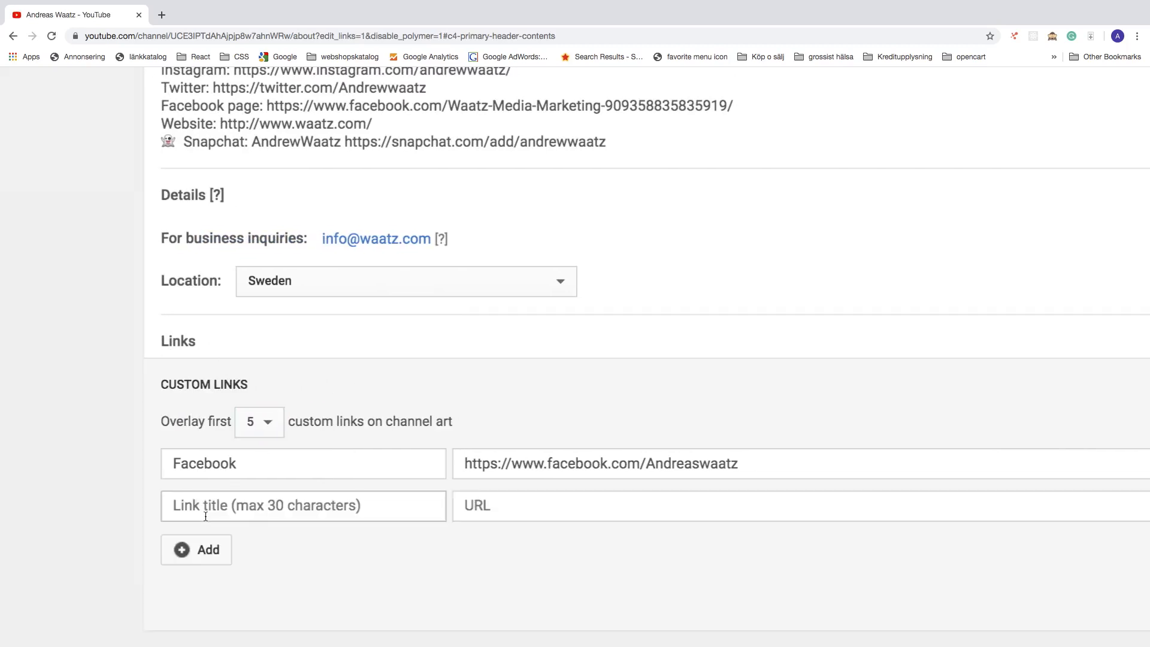
click(302, 505)
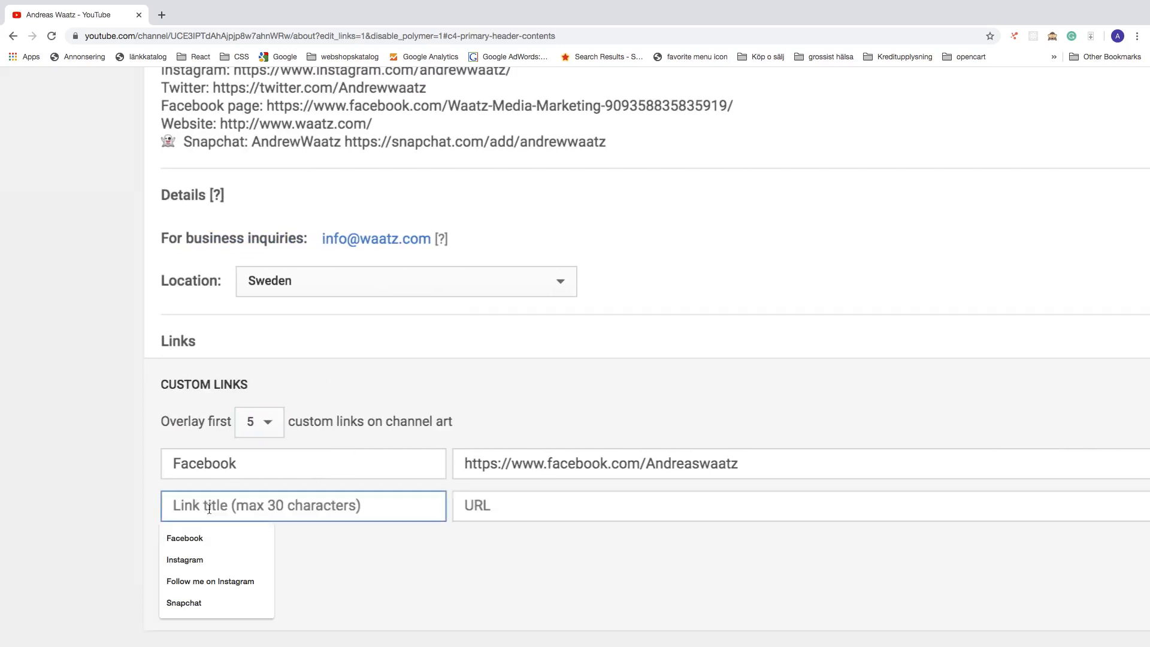
text(Ins)
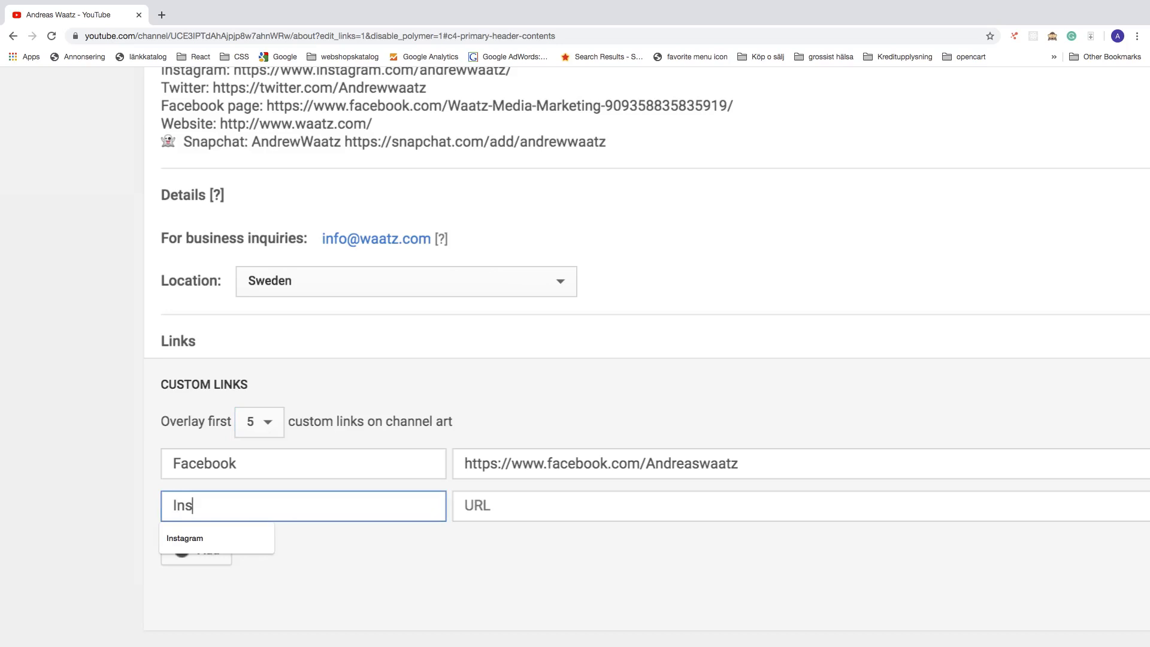
click(183, 538)
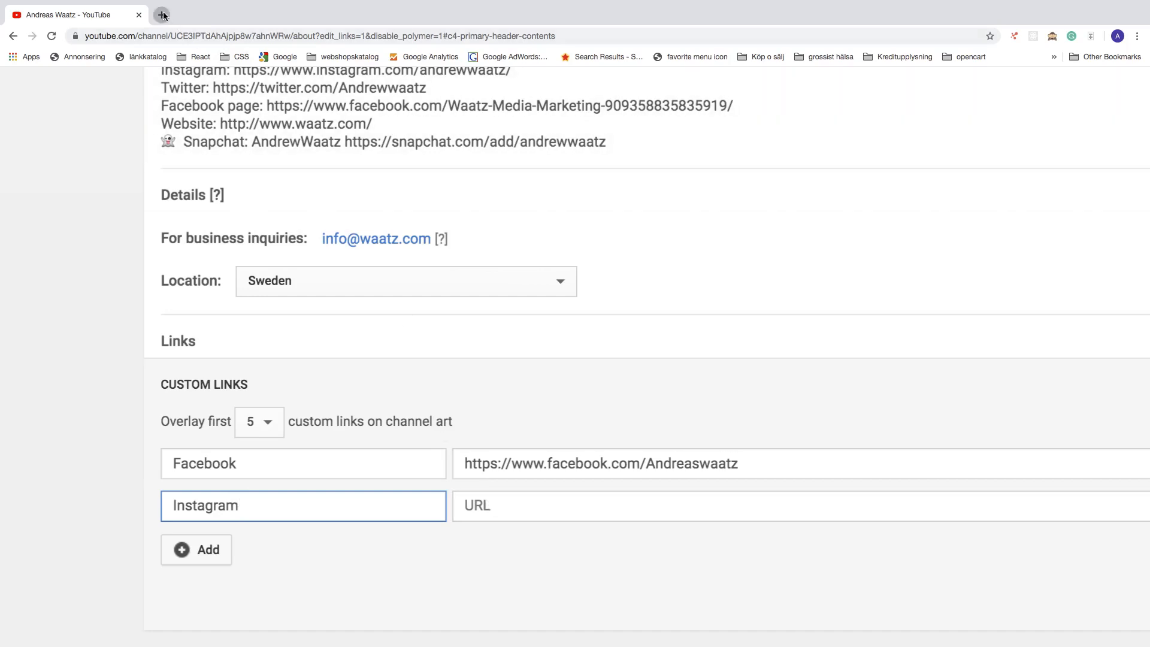
click(162, 15)
text(instagram)
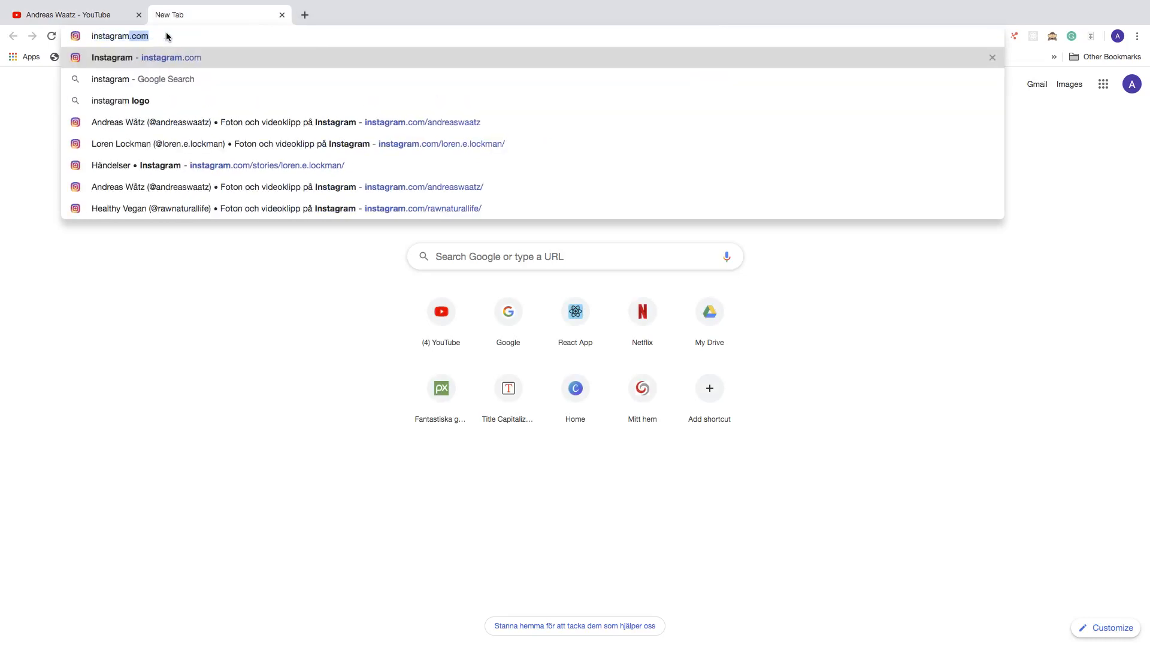
text(/andreaswaatz/)
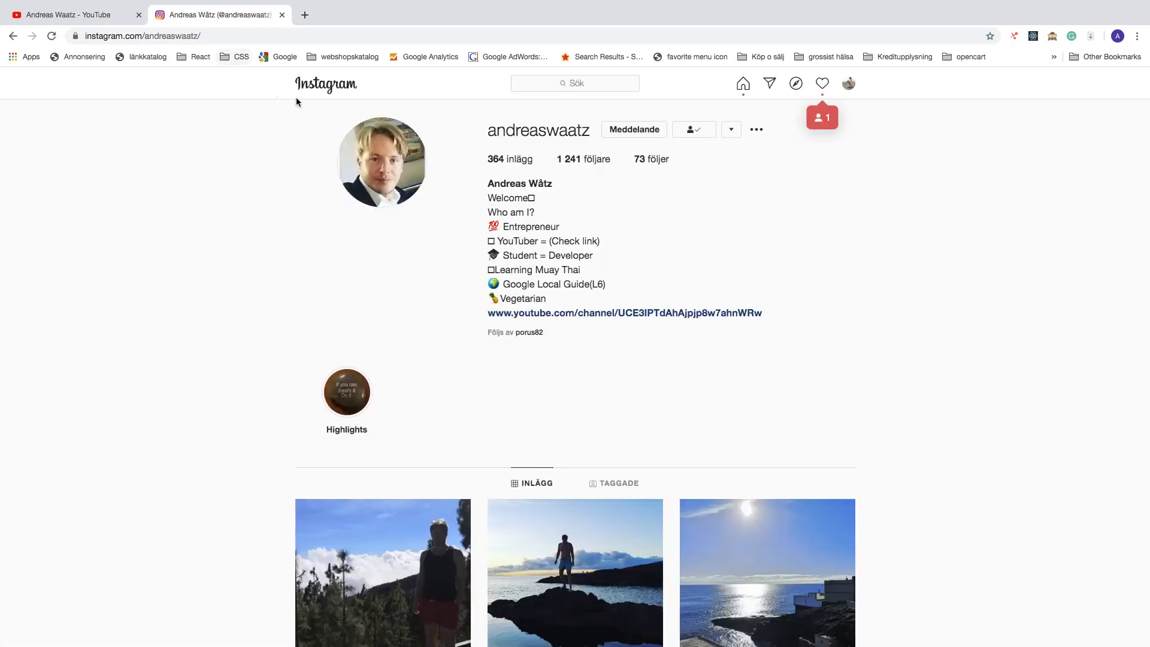
mouse_move(577, 288)
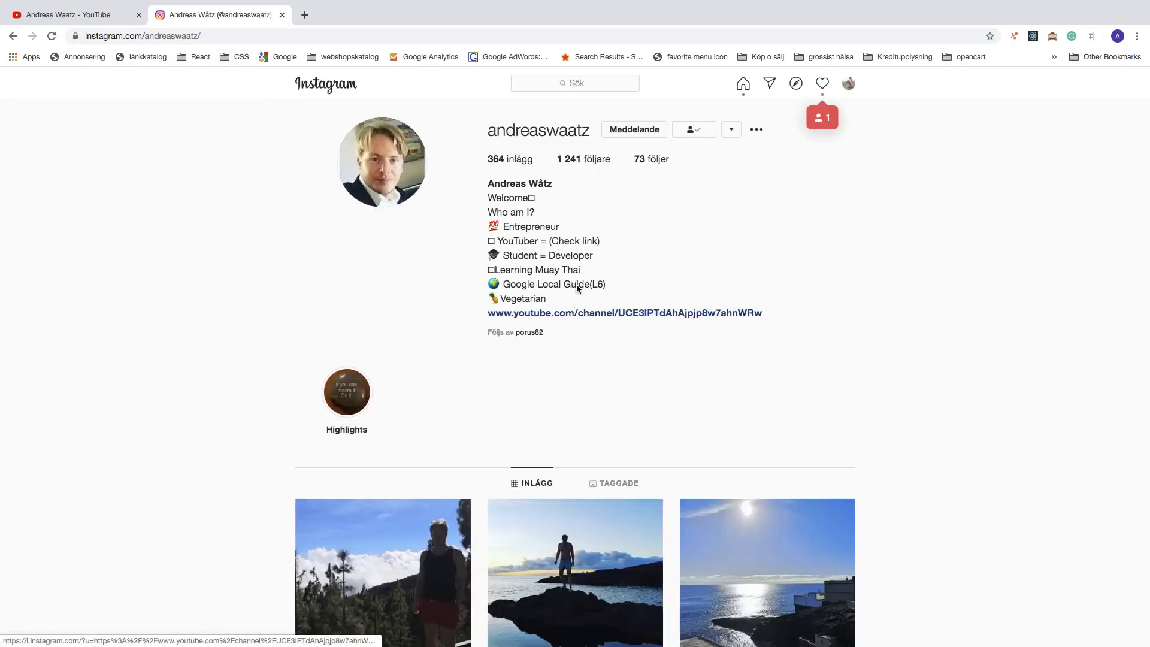
click(147, 36)
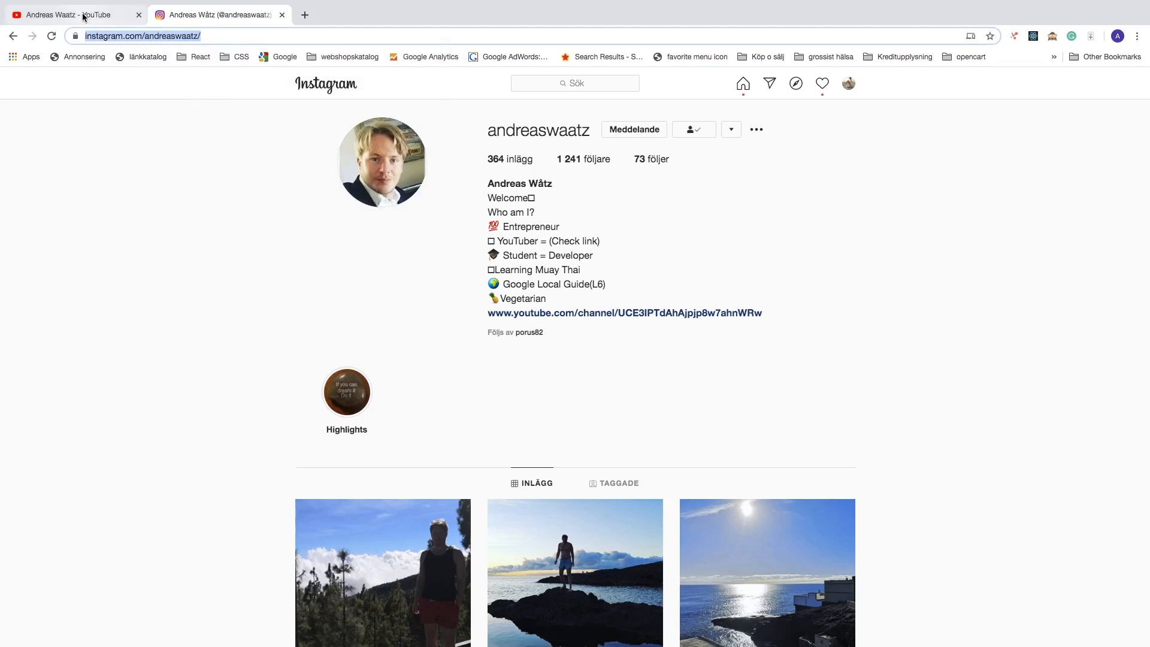
Enter the andreaswaatz profile URL for the Instagram link and save the links
click(69, 14)
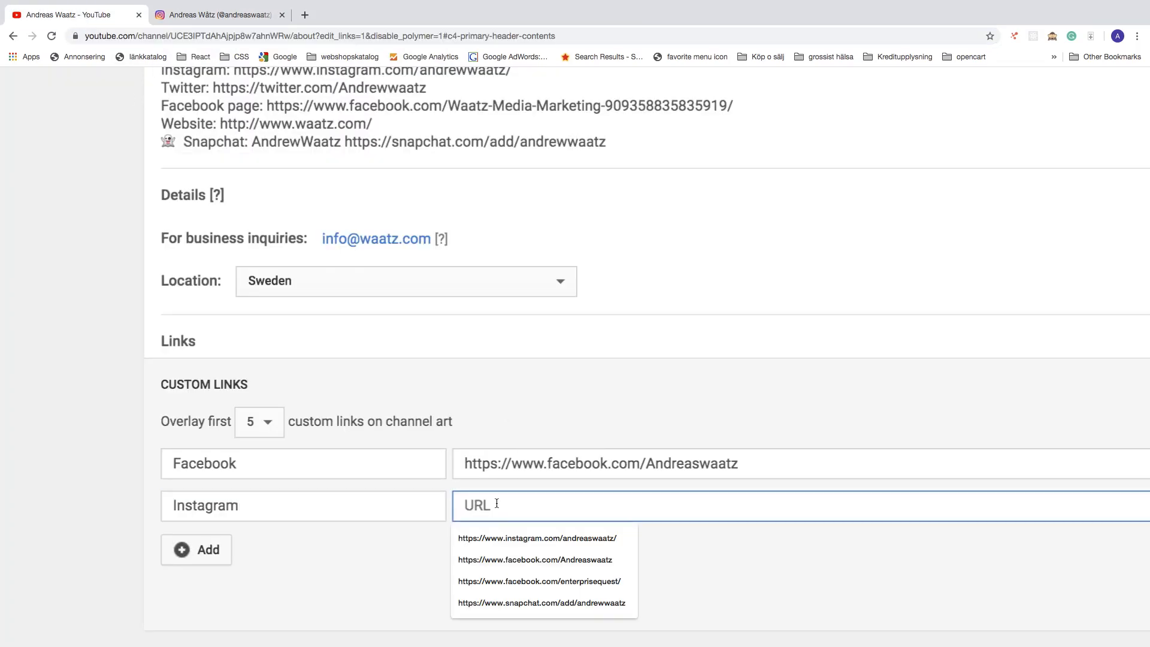
click(536, 538)
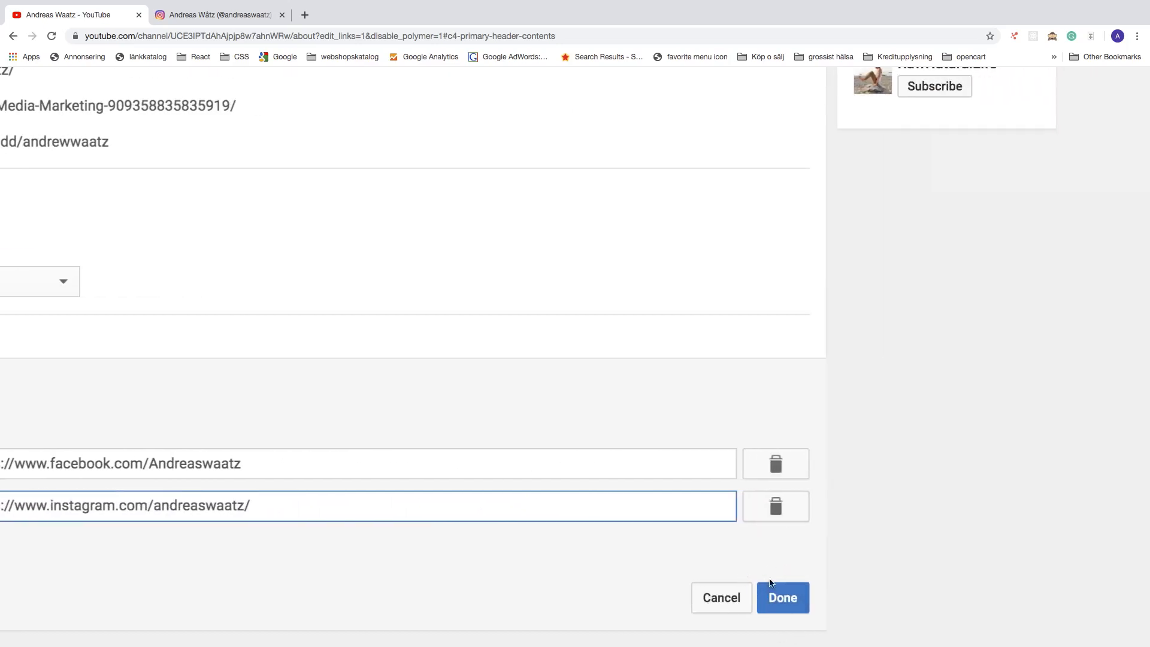
click(782, 597)
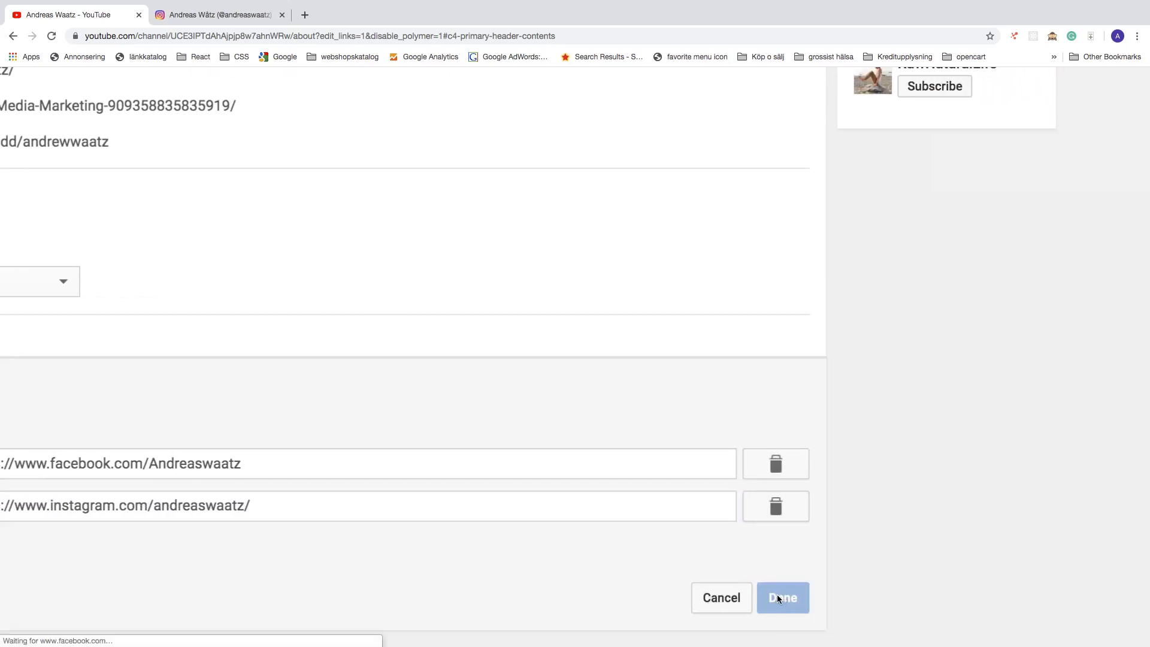
click(782, 597)
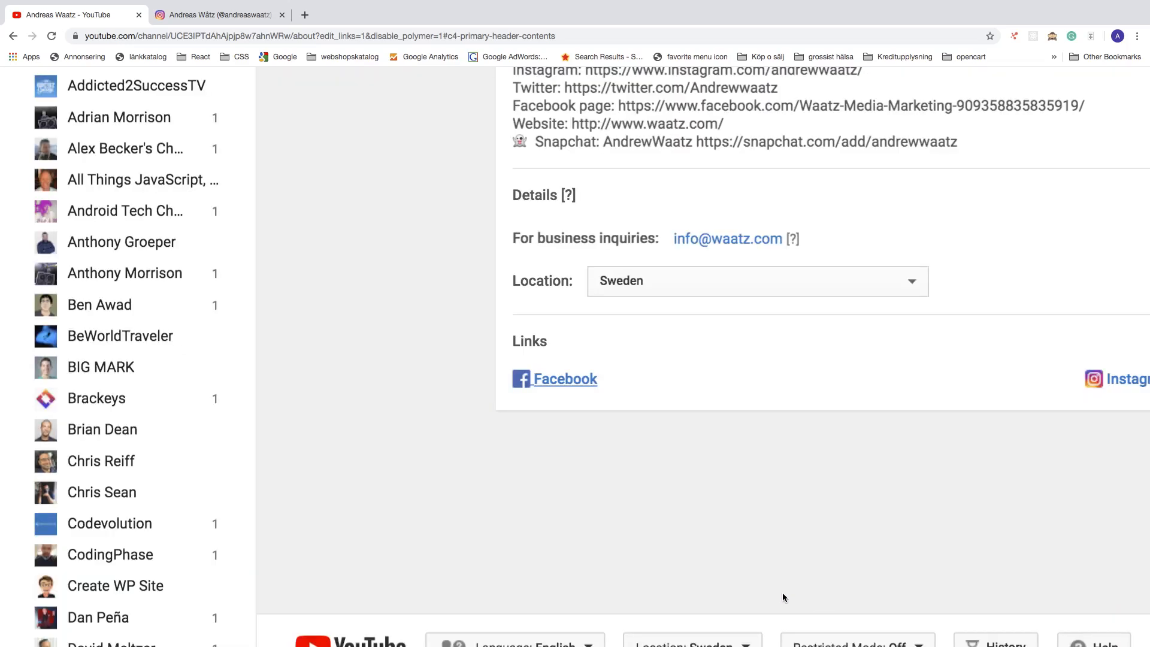
Scroll up to view the banner with Facebook and Instagram icons
scroll(up, 3)
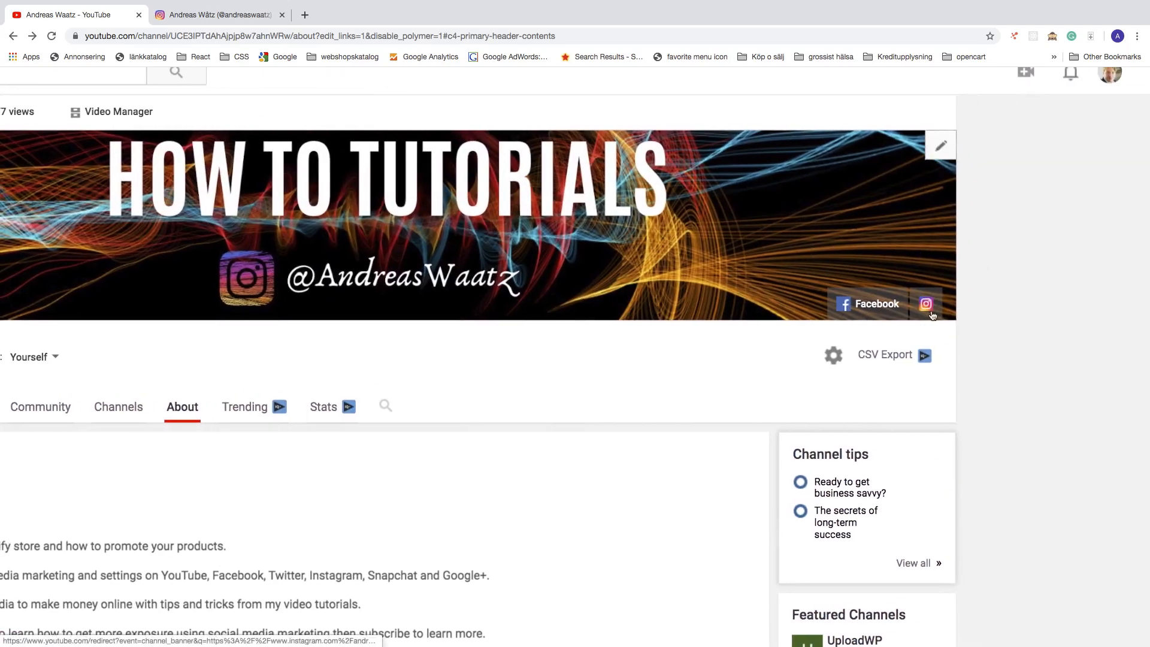
mouse_move(925, 303)
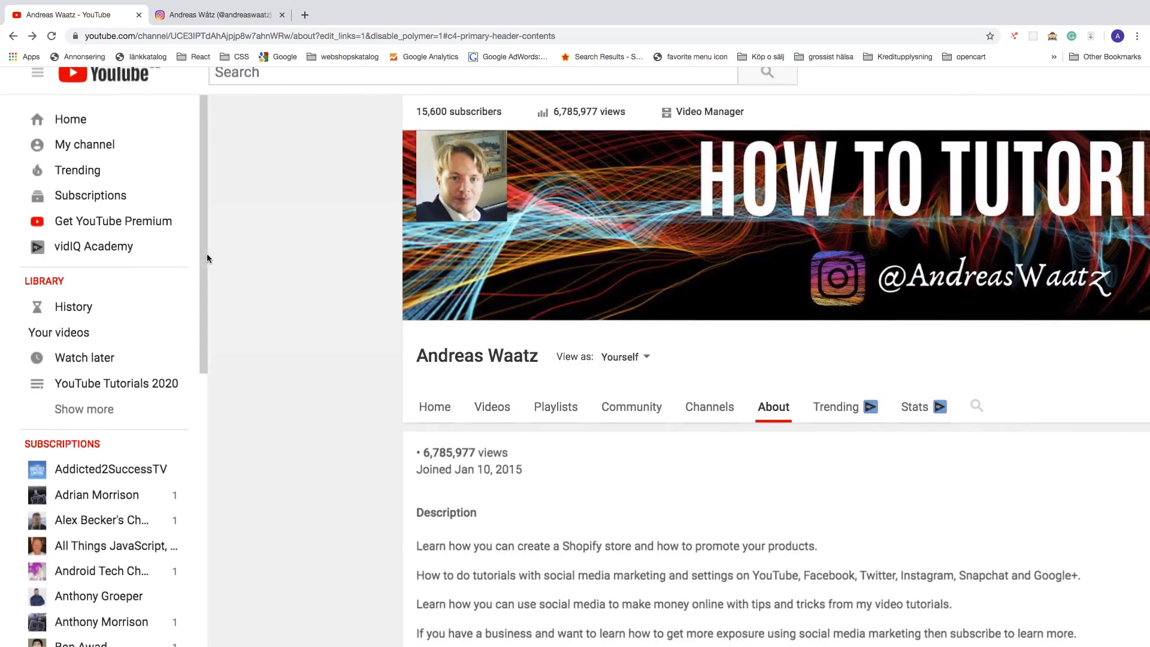
mouse_move(84, 144)
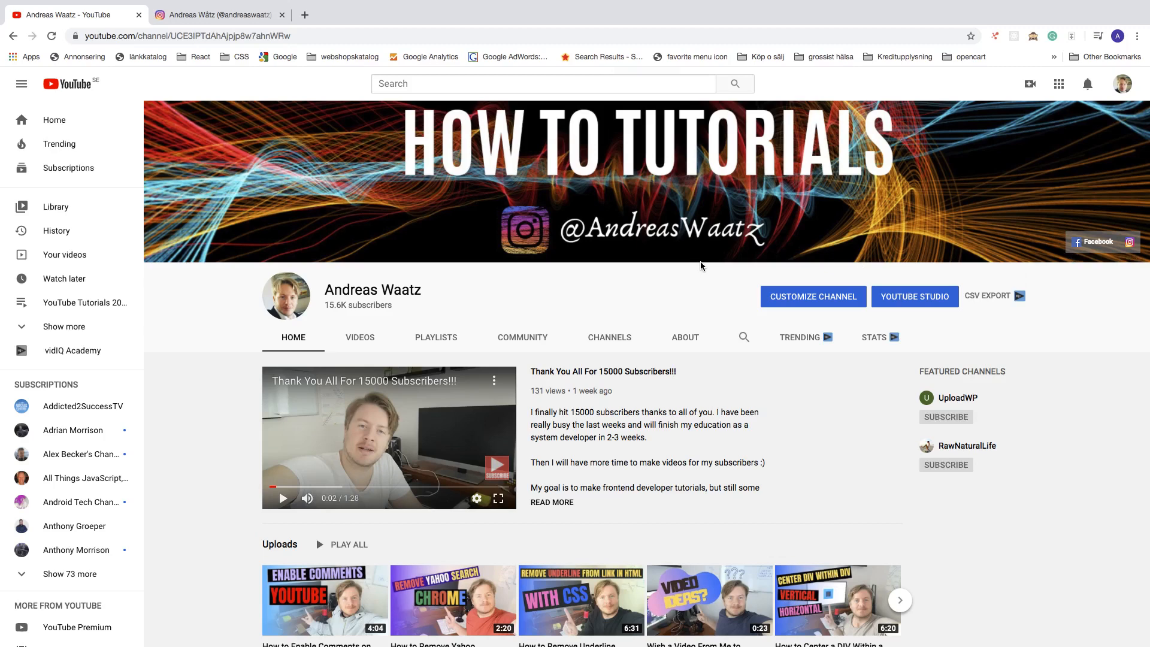
mouse_move(1127, 242)
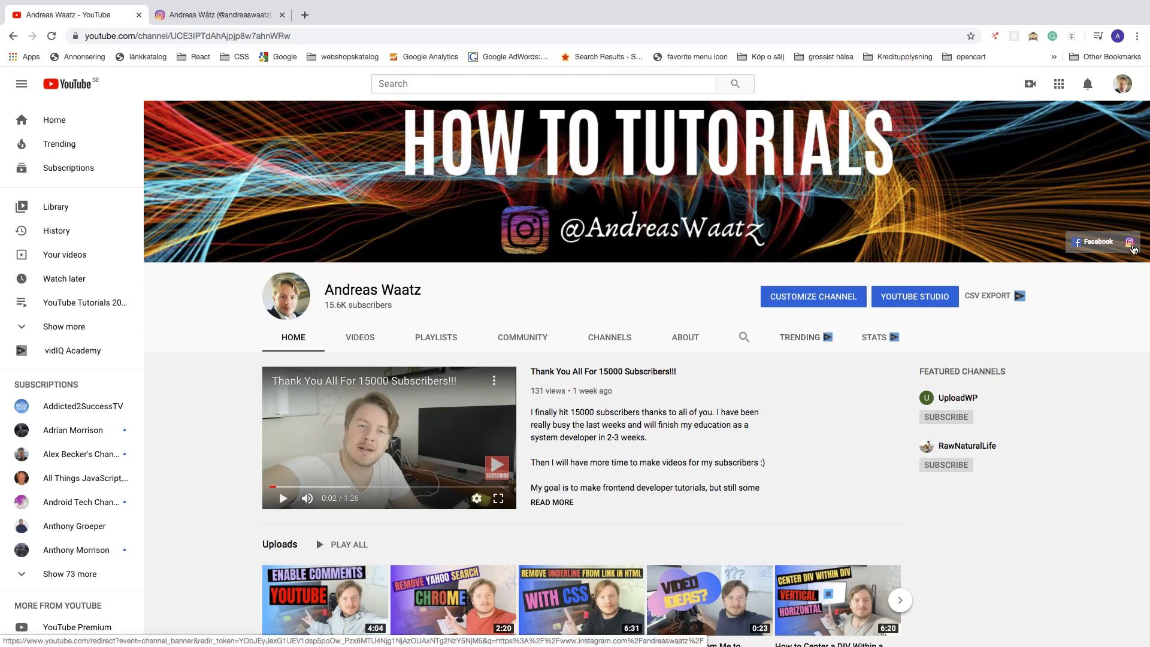
Follow the banner's Instagram icon to the andreaswaatz profile in a new tab
click(1130, 242)
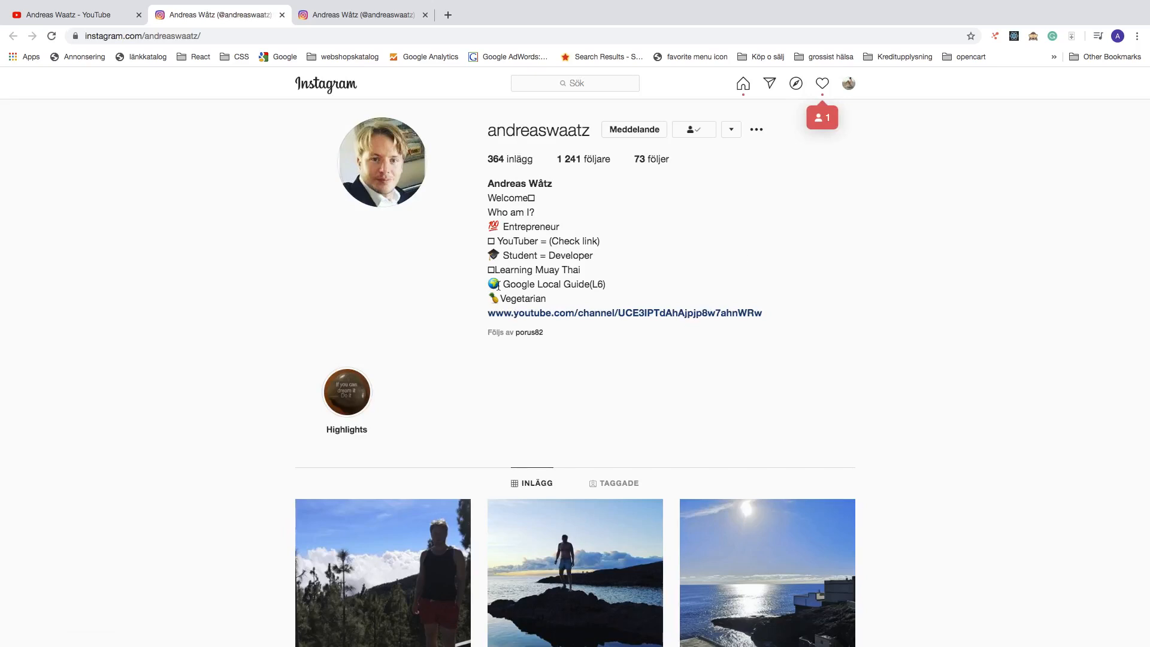
mouse_move(597, 295)
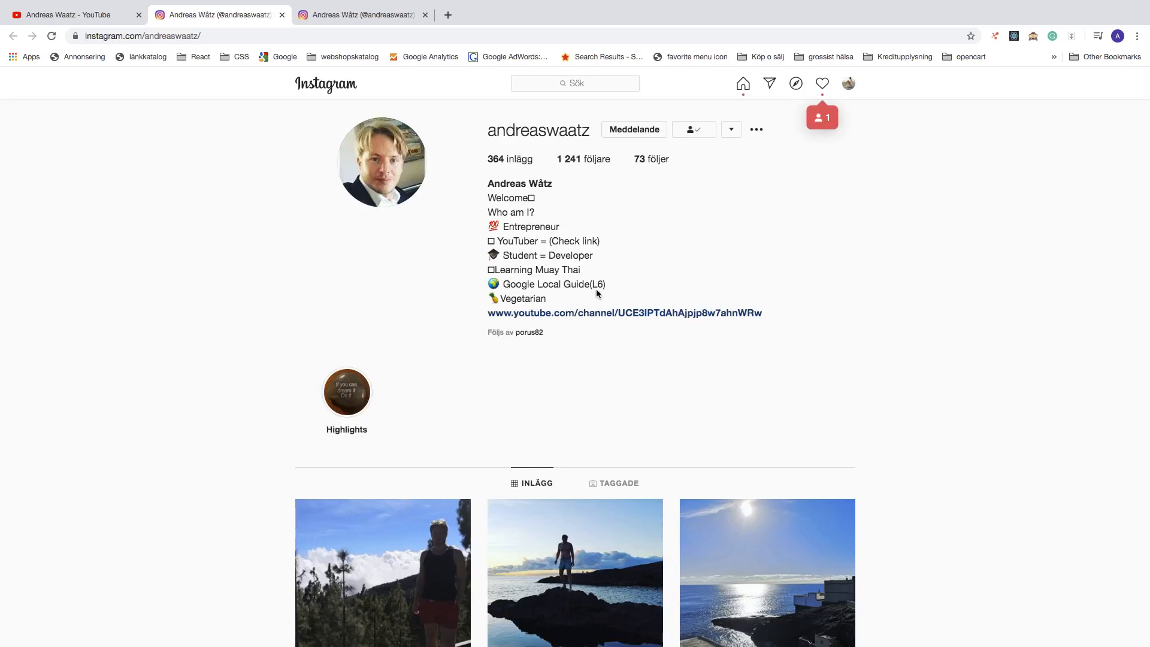